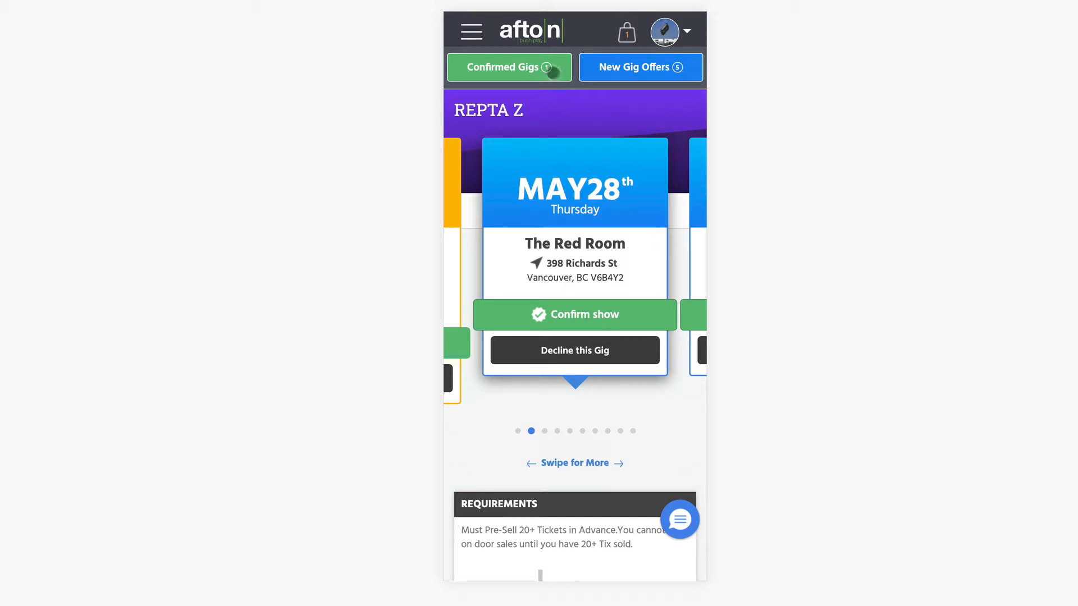
Step: Open the May 30th Waypost show dashboard from the Confirmed Gigs list
left_click(509, 67)
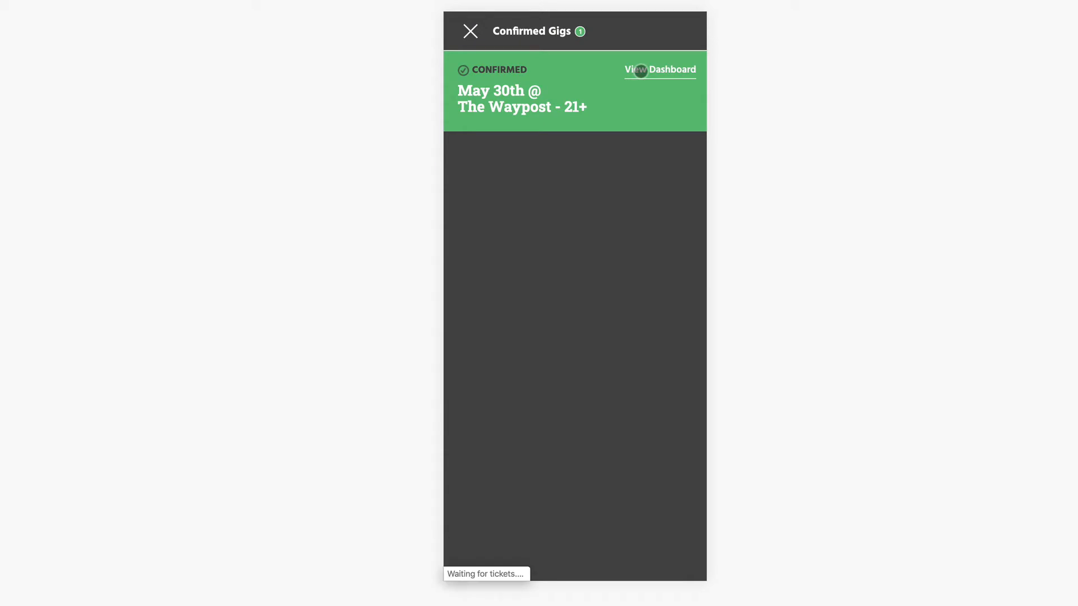
left_click(659, 70)
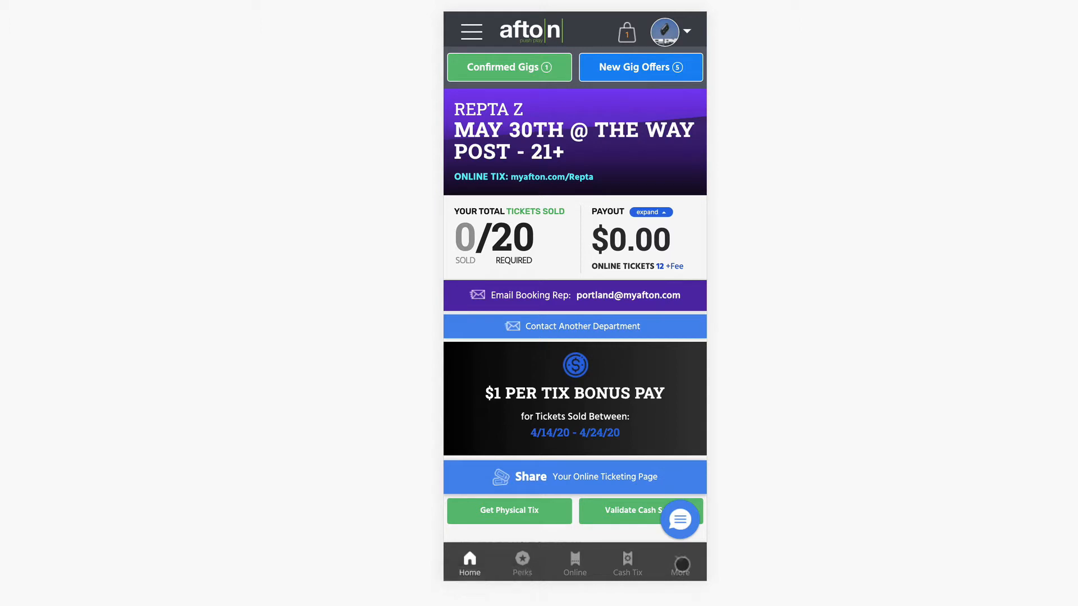
Step: Open My Orders from the More menu, showing no order history
left_click(680, 563)
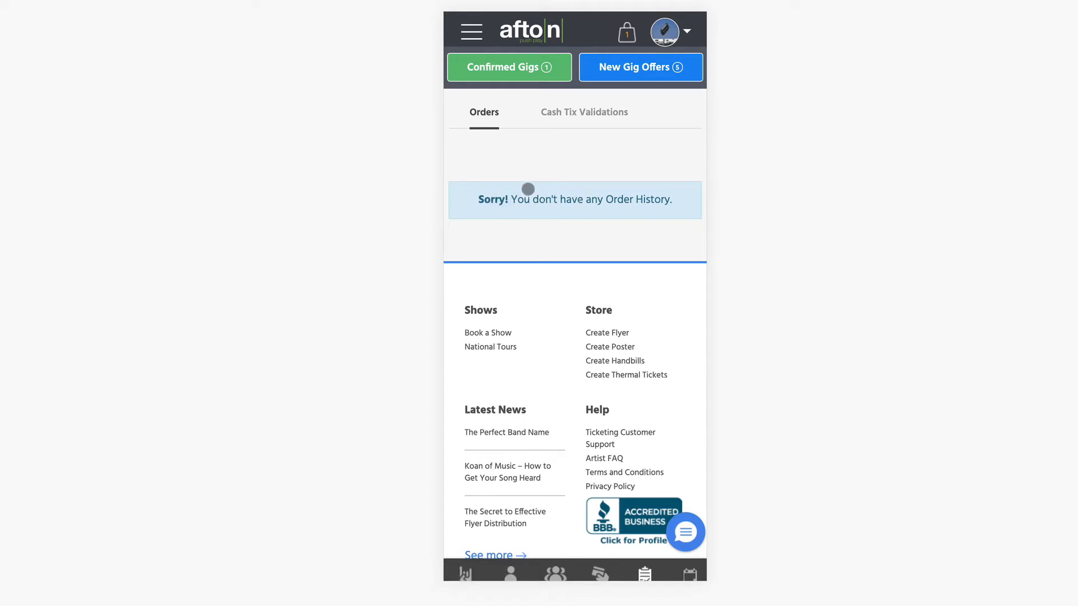
mouse_move(517, 170)
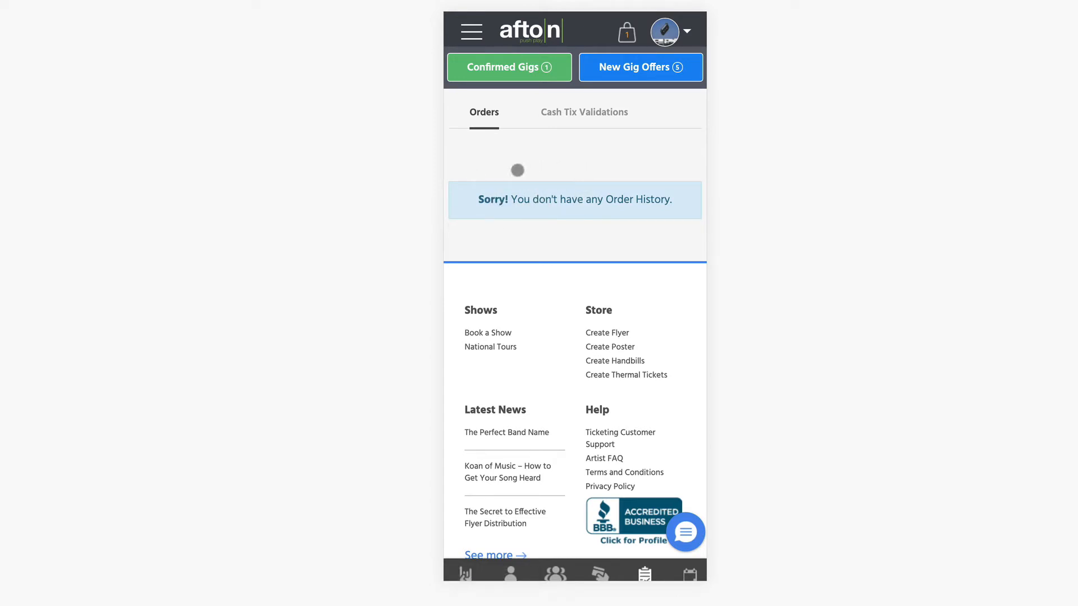
mouse_move(557, 182)
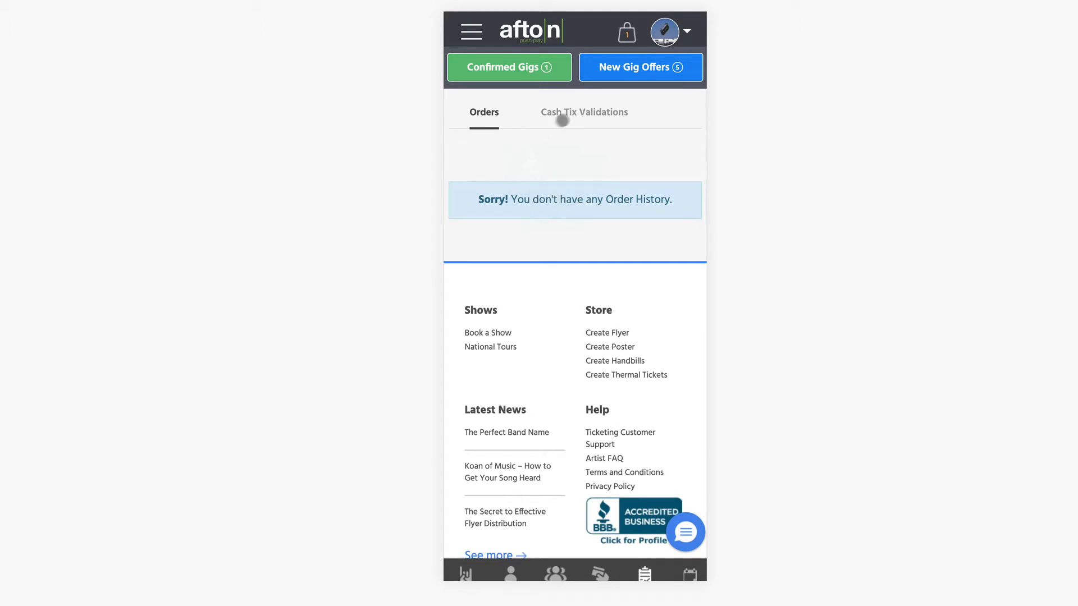
mouse_move(563, 116)
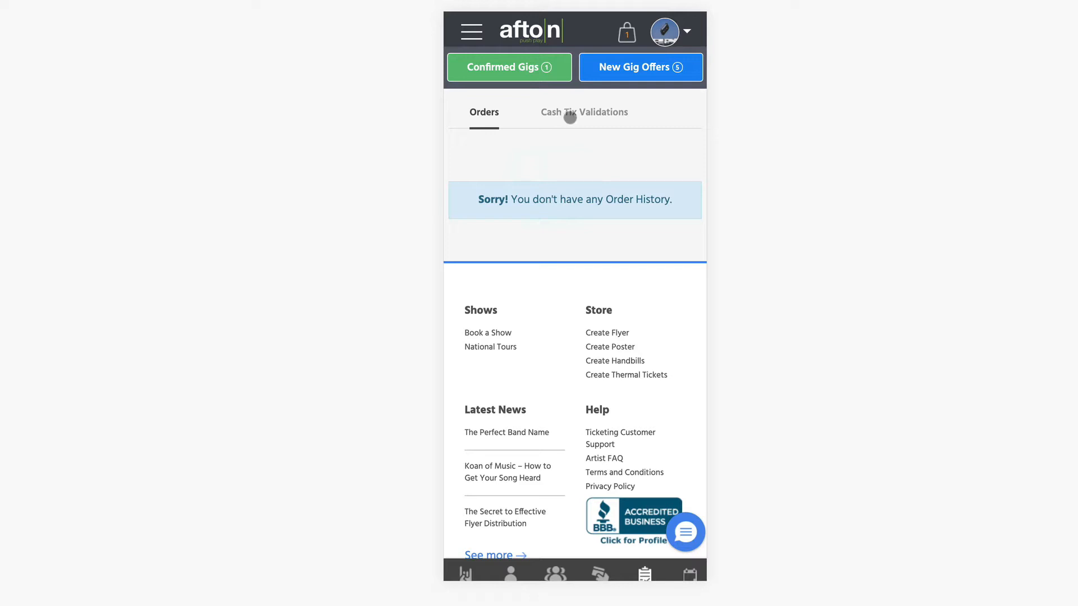
mouse_move(572, 121)
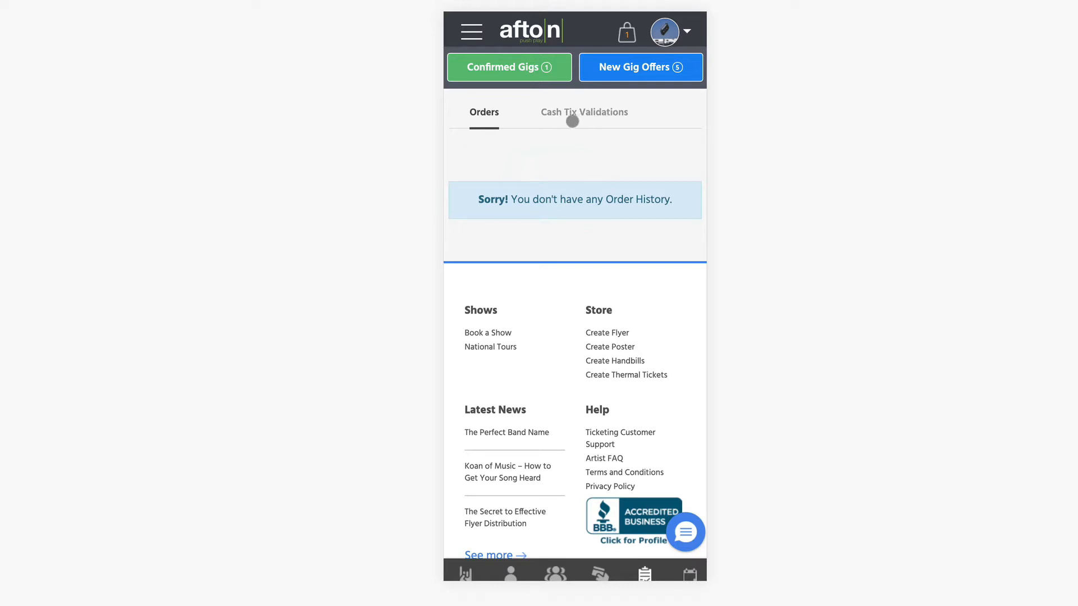
Step: View My Pay Status, collapse the Paris Theatre payout, and return to gig offers
left_click(584, 113)
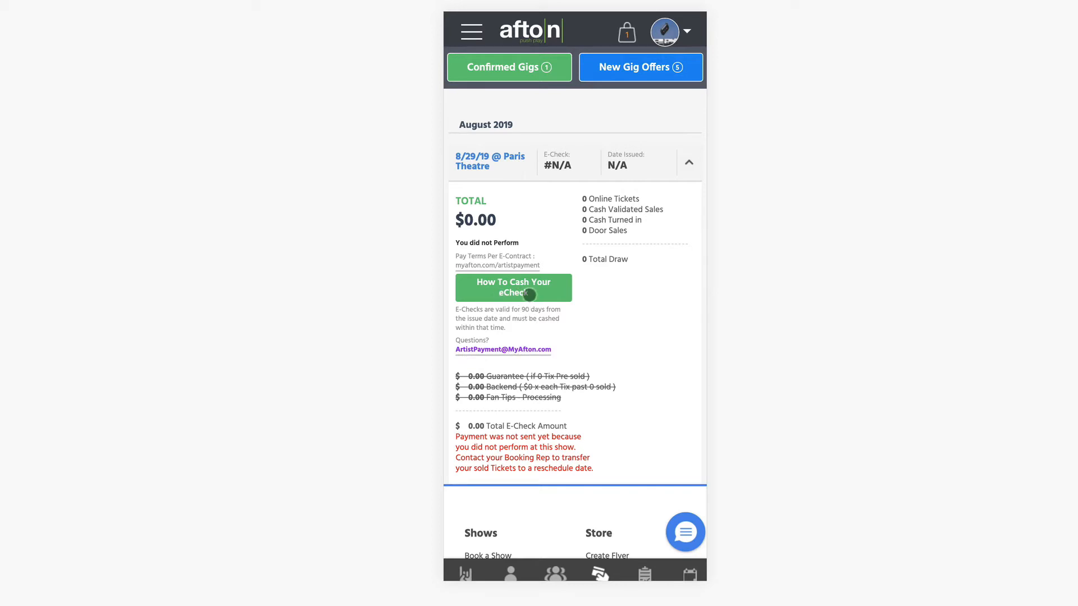
mouse_move(517, 358)
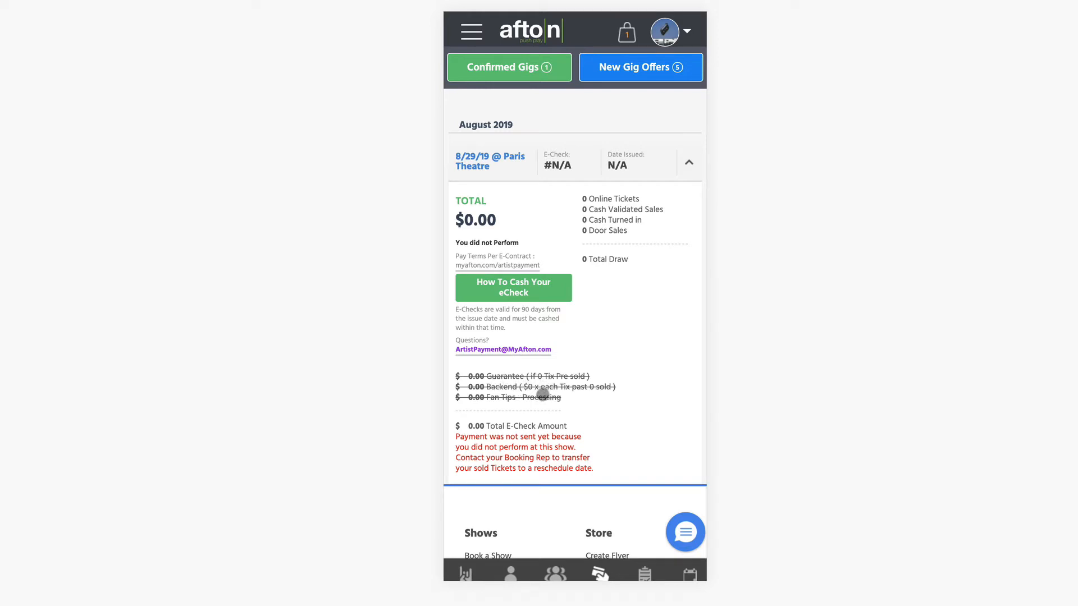
left_click(688, 162)
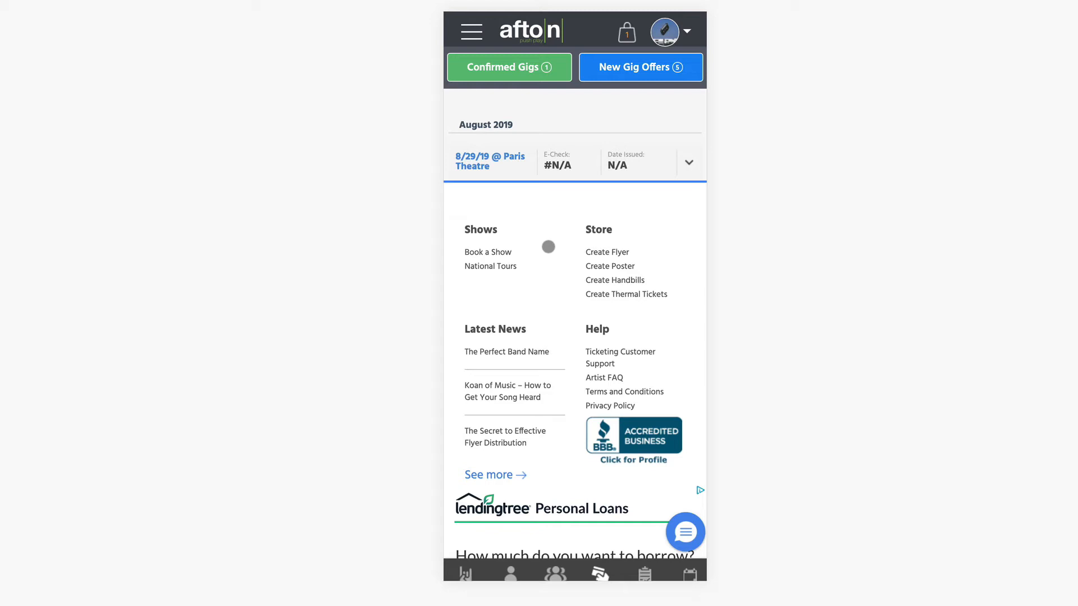
left_click(640, 67)
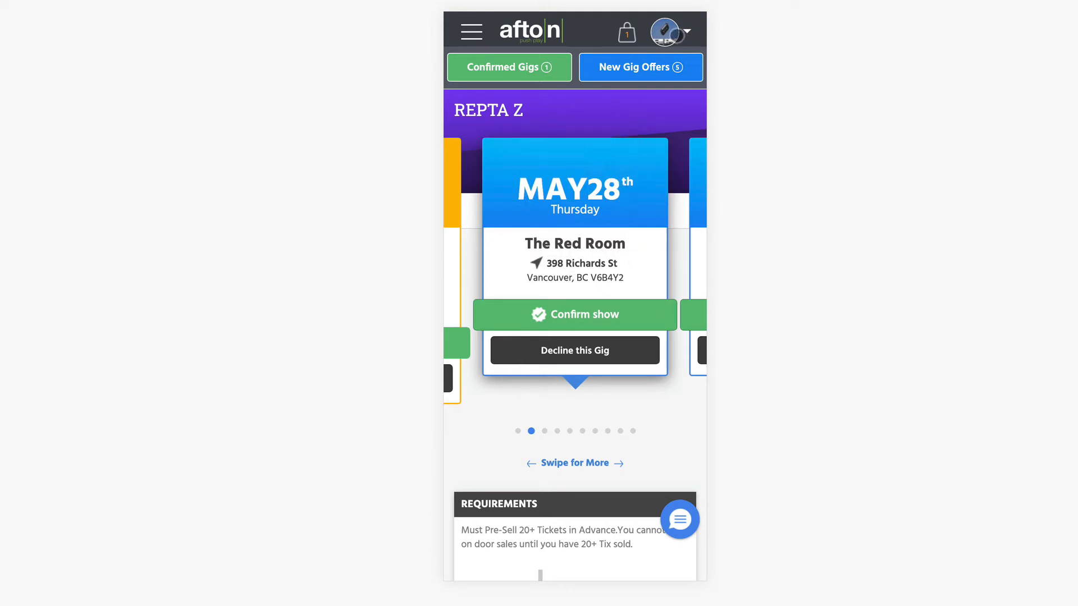
Step: Open the Repta Z artist profile from the avatar dropdown
left_click(667, 31)
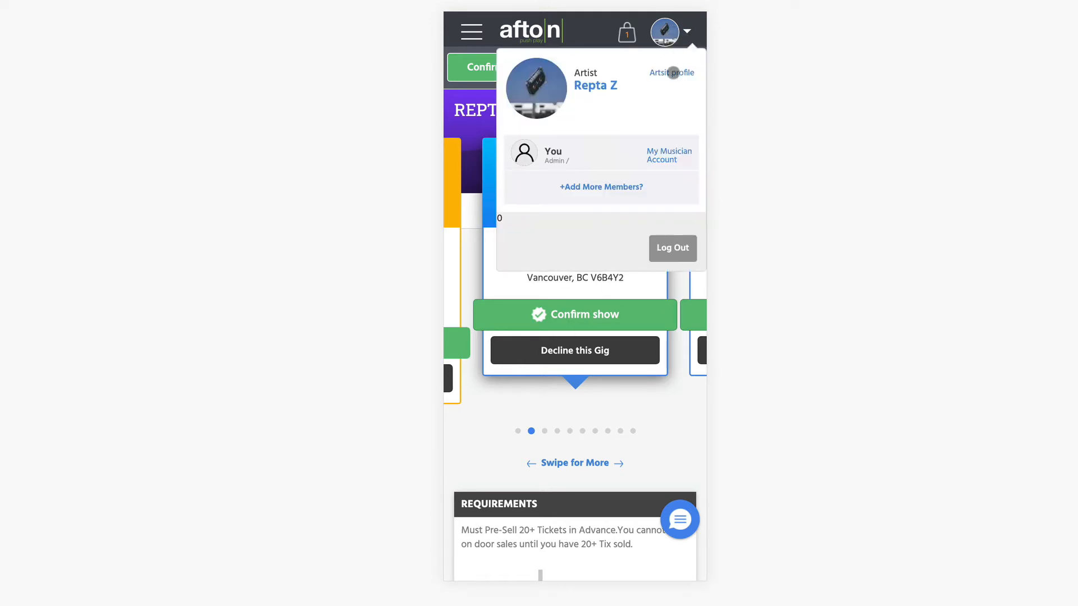
left_click(664, 31)
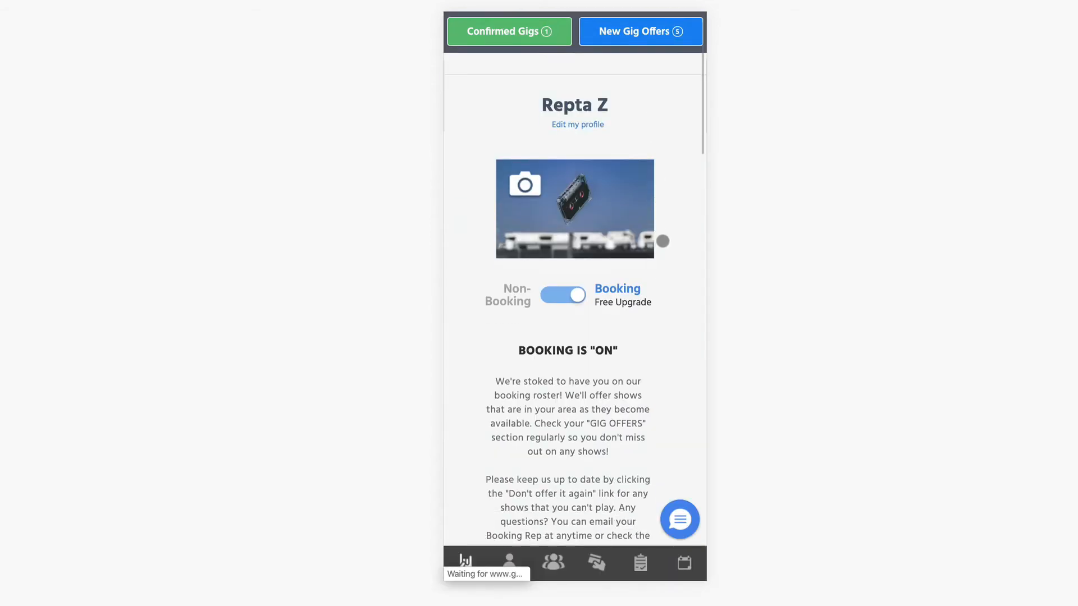
Step: Scroll down the profile to the Orders panel and open My Orders
scroll("down", 3)
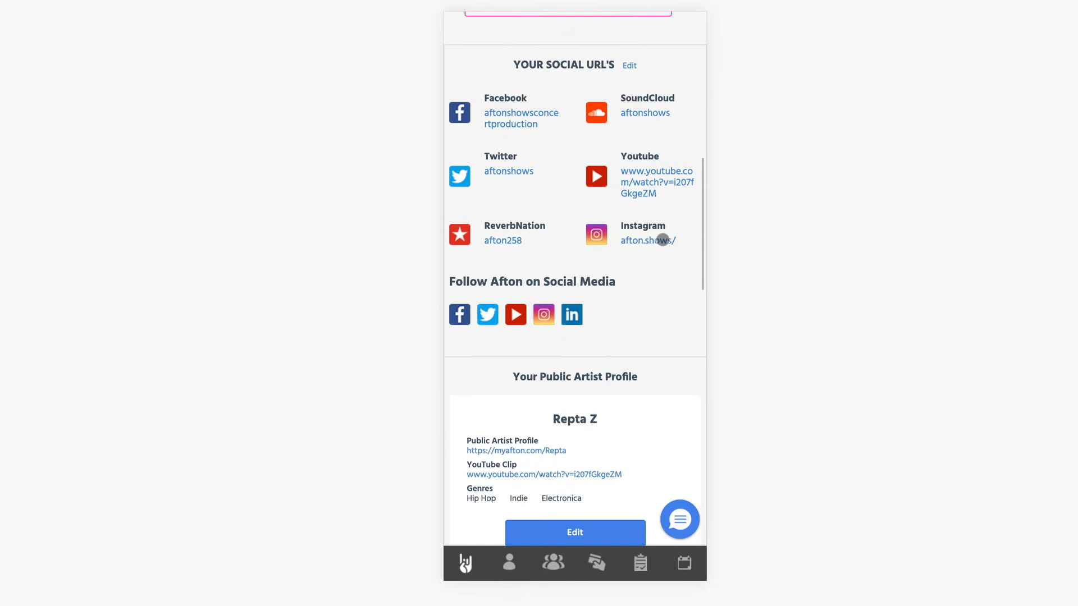
scroll("down", 3)
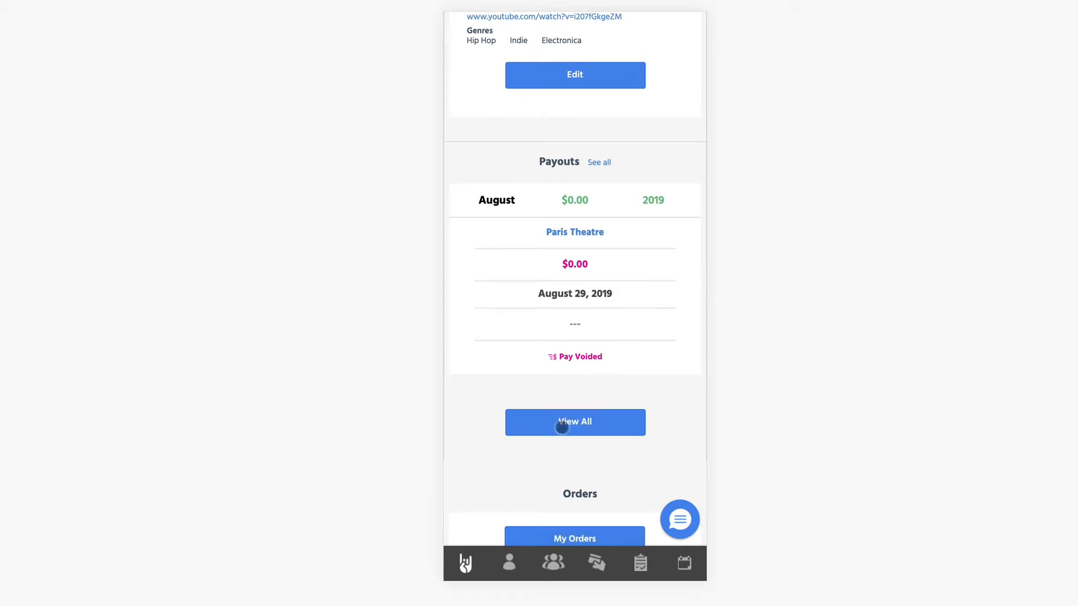
scroll("down", 3)
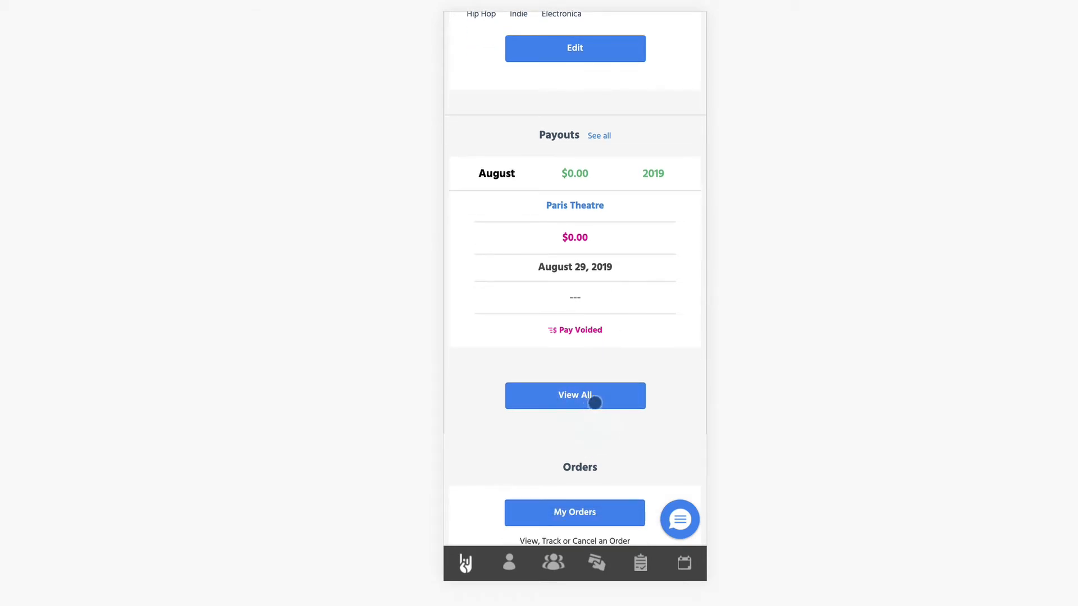
scroll("down", 3)
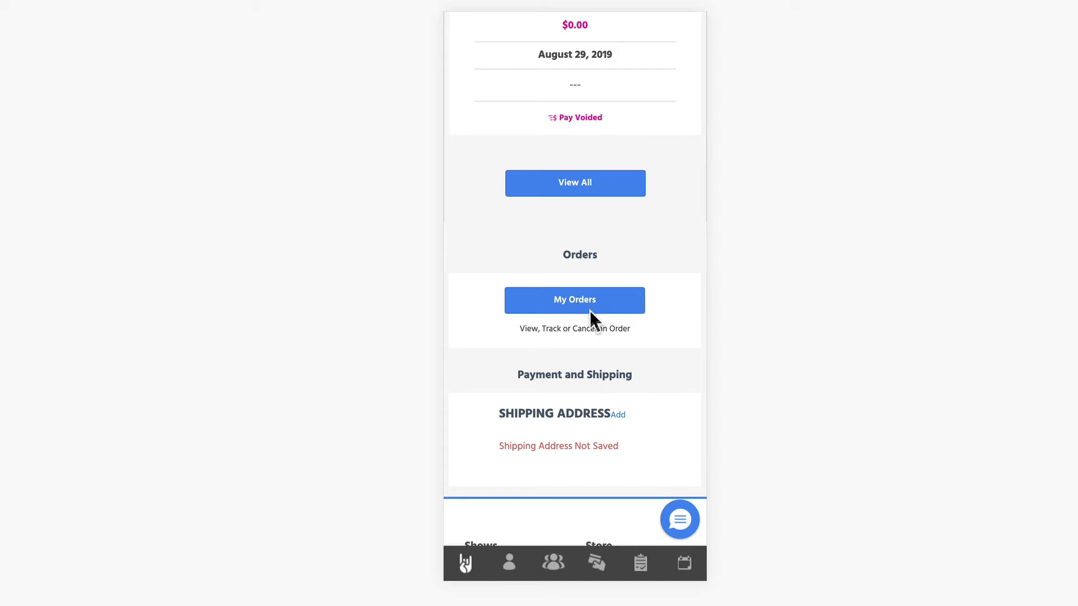
left_click(583, 301)
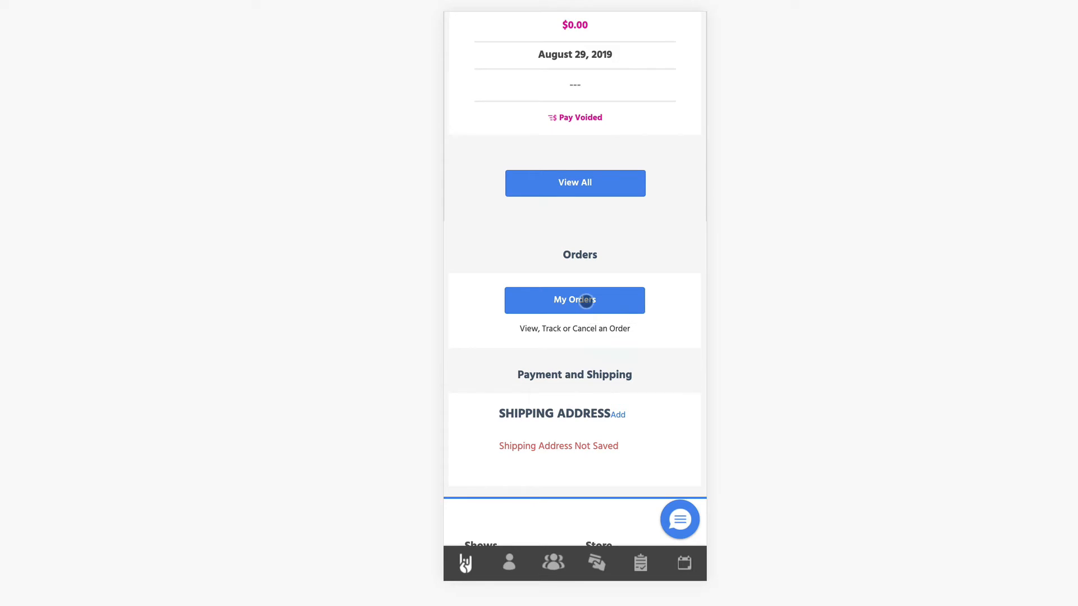
left_click(573, 301)
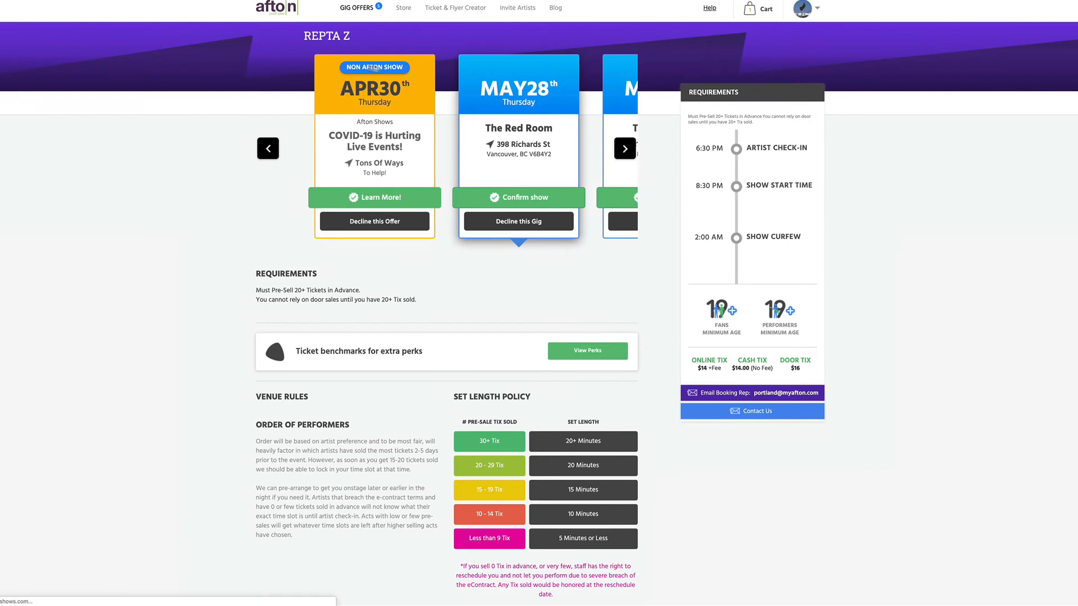
Step: On desktop, reach My Orders via the May 30th show dashboard sub-navigation
left_click(517, 197)
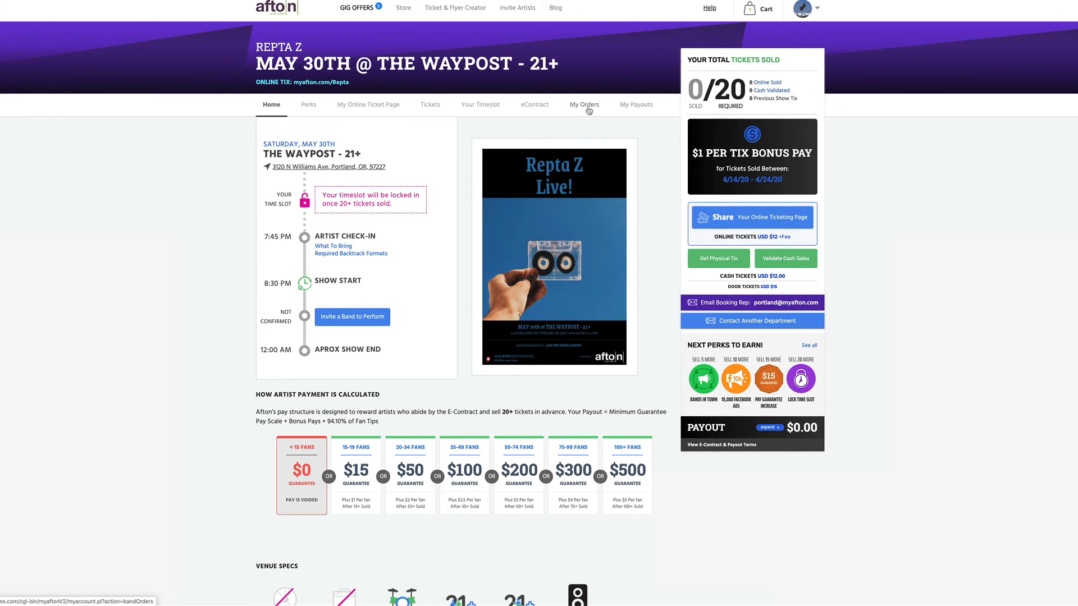
left_click(584, 104)
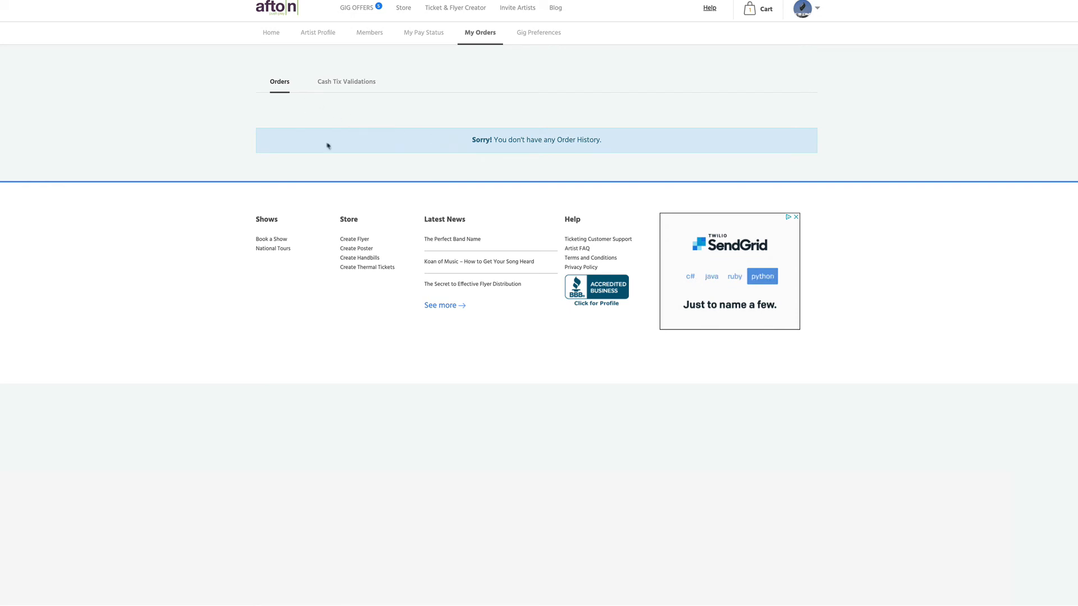
Step: Check Cash Tix Validations, showing no cash sales, then switch back to Orders
left_click(346, 81)
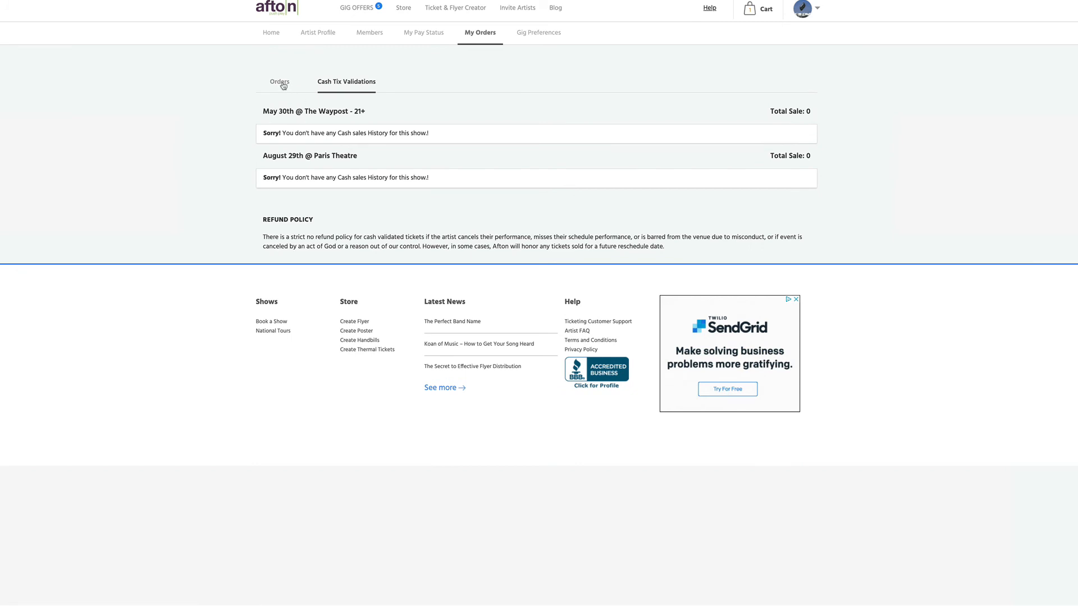
left_click(312, 111)
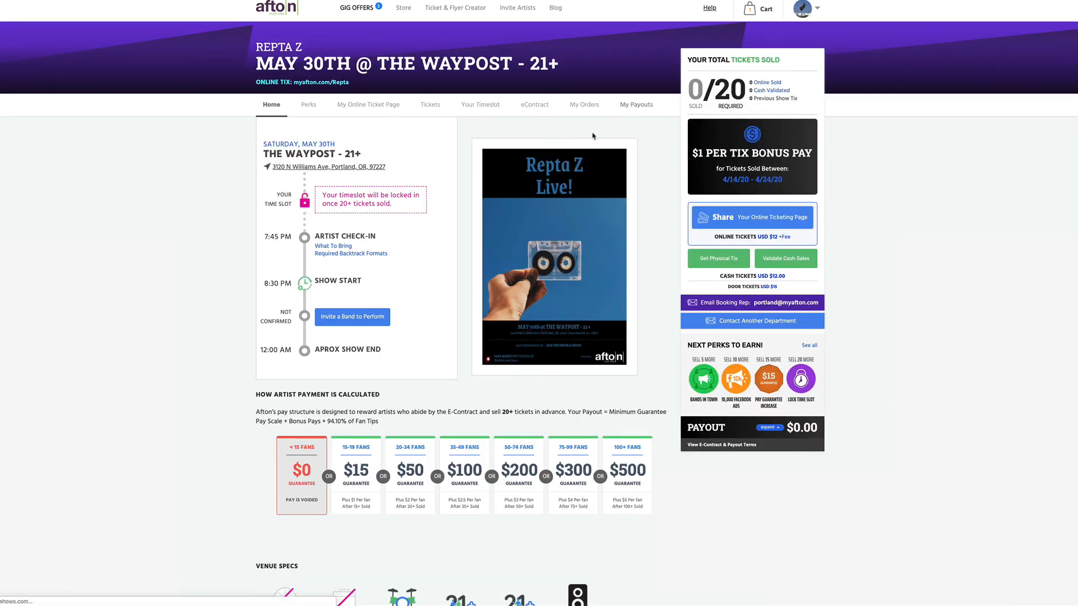
Step: Open My Payouts, showing the $0.00 not-performed Paris Theatre payout
left_click(424, 32)
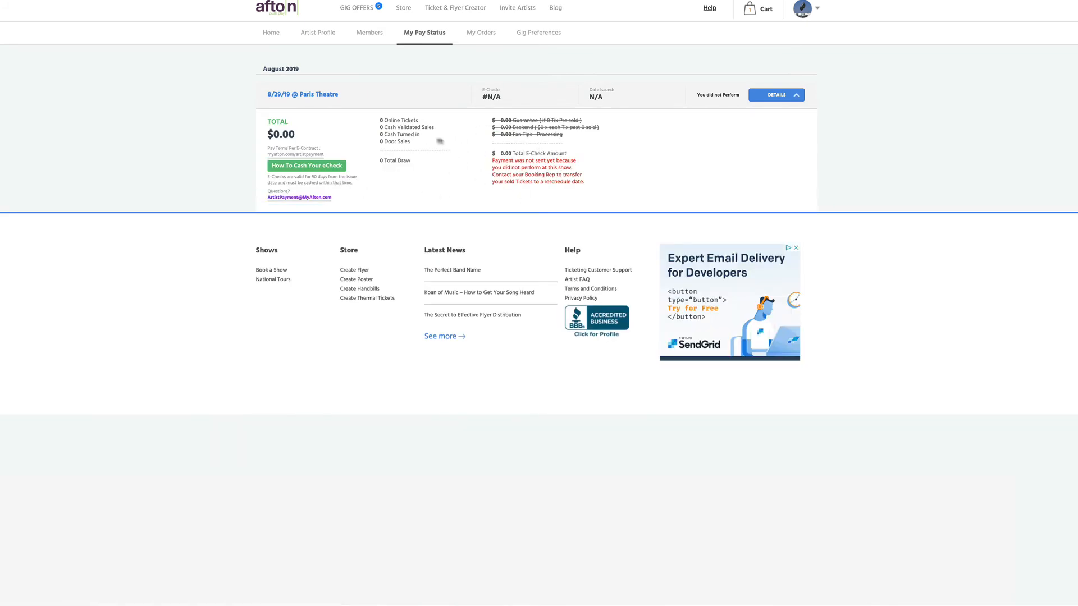
mouse_move(416, 248)
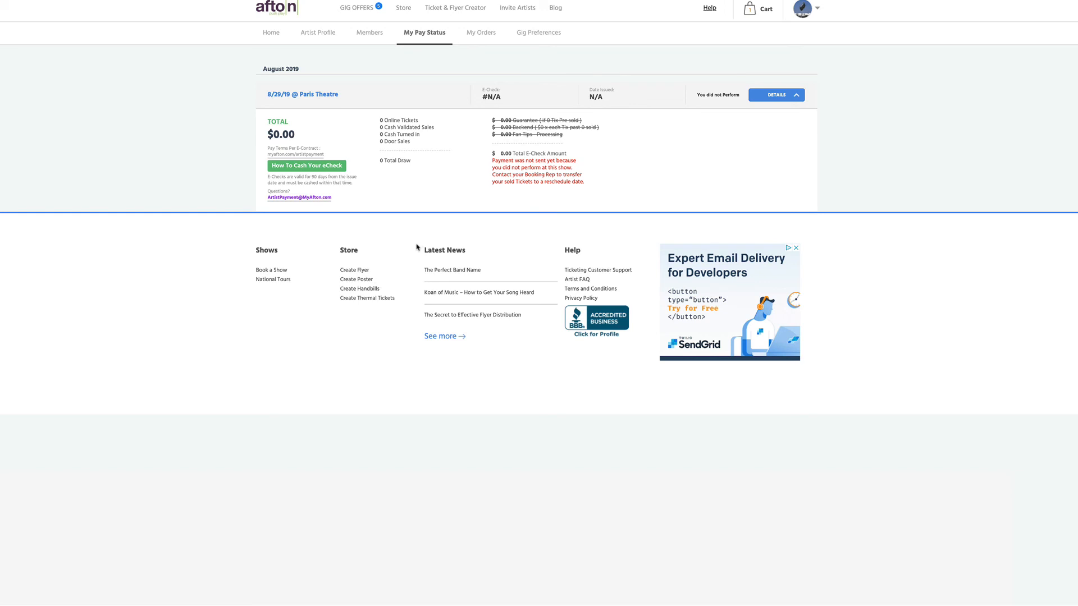
mouse_move(391, 110)
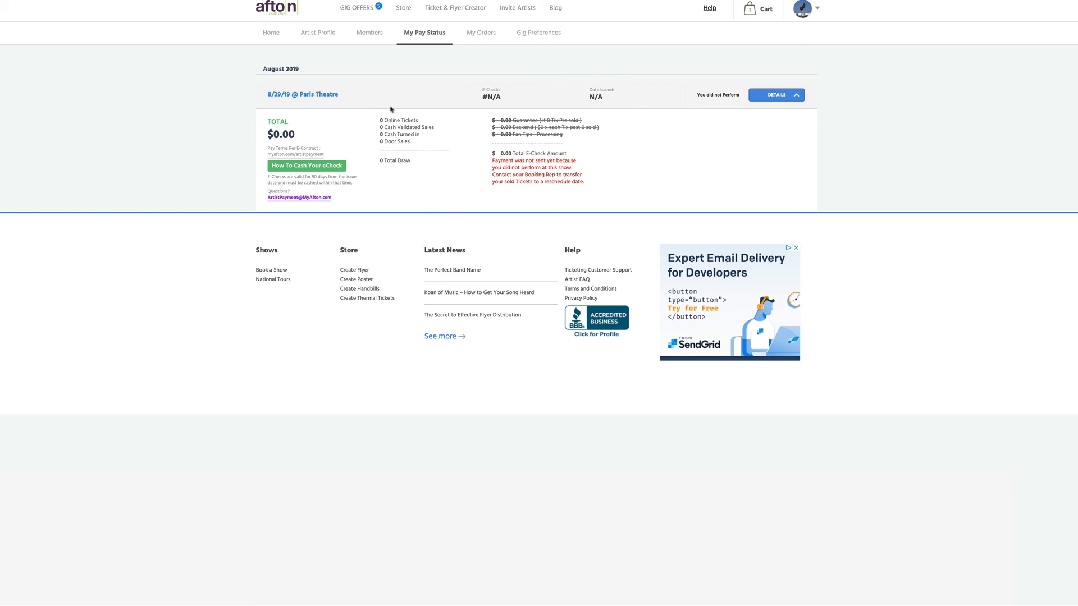
mouse_move(800, 42)
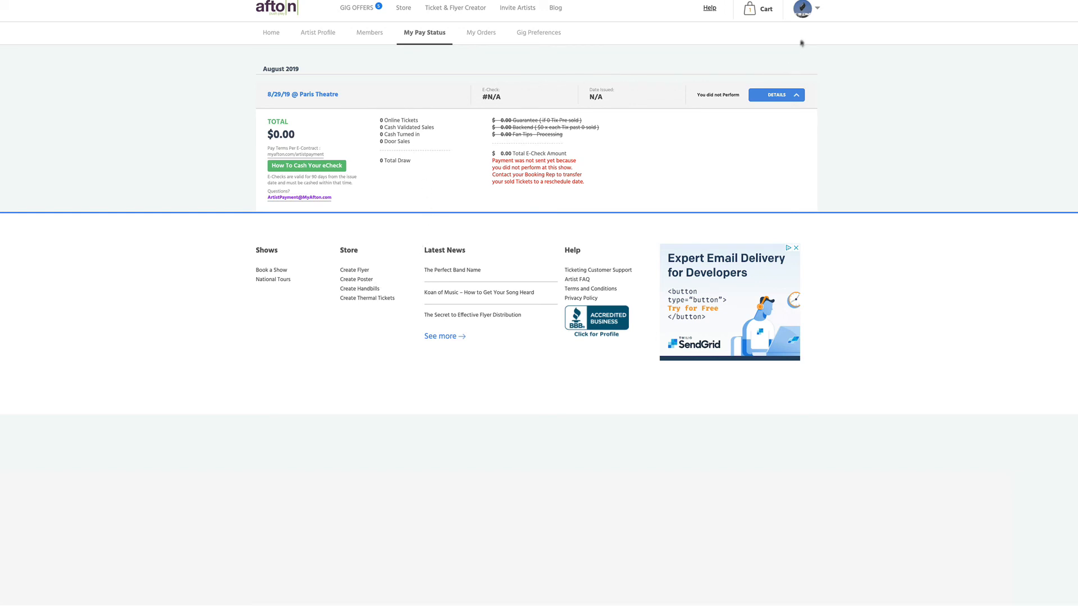
Step: Return to account Home and reopen My Orders from the Orders panel
left_click(803, 8)
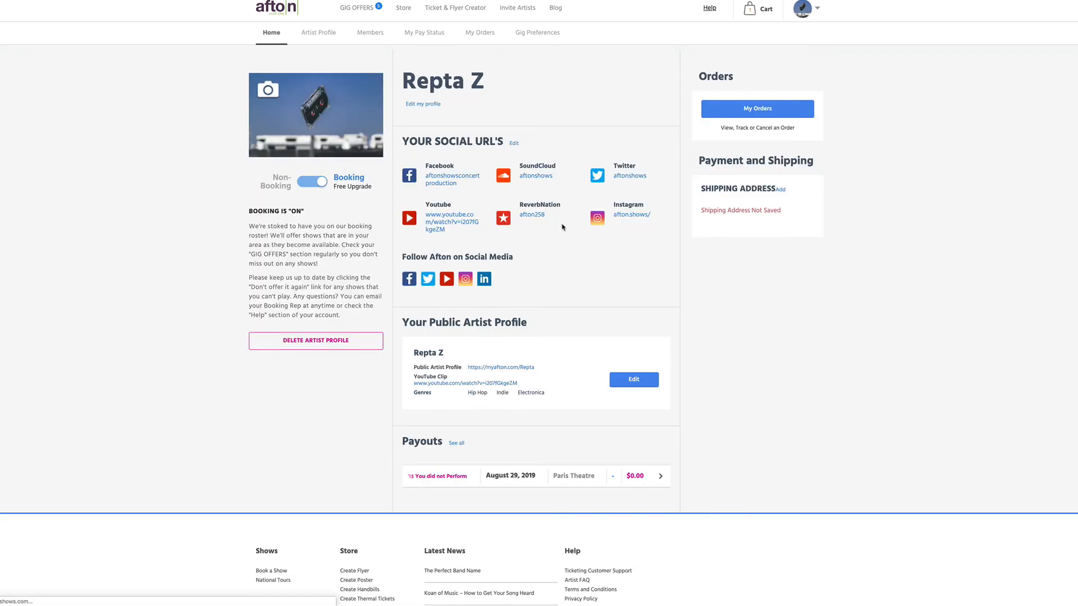
scroll("down", 3)
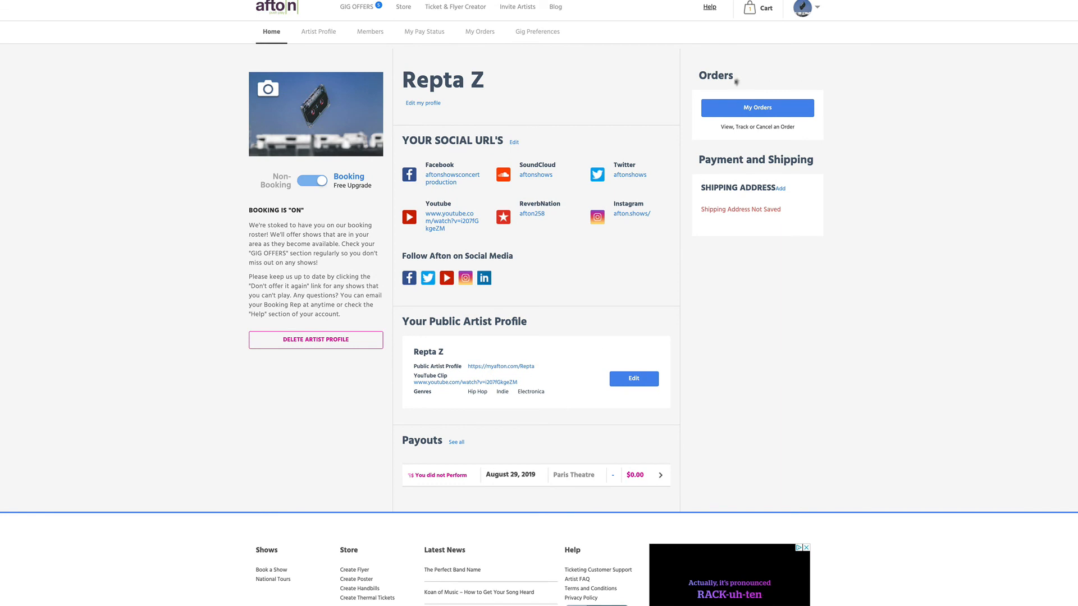
mouse_move(757, 108)
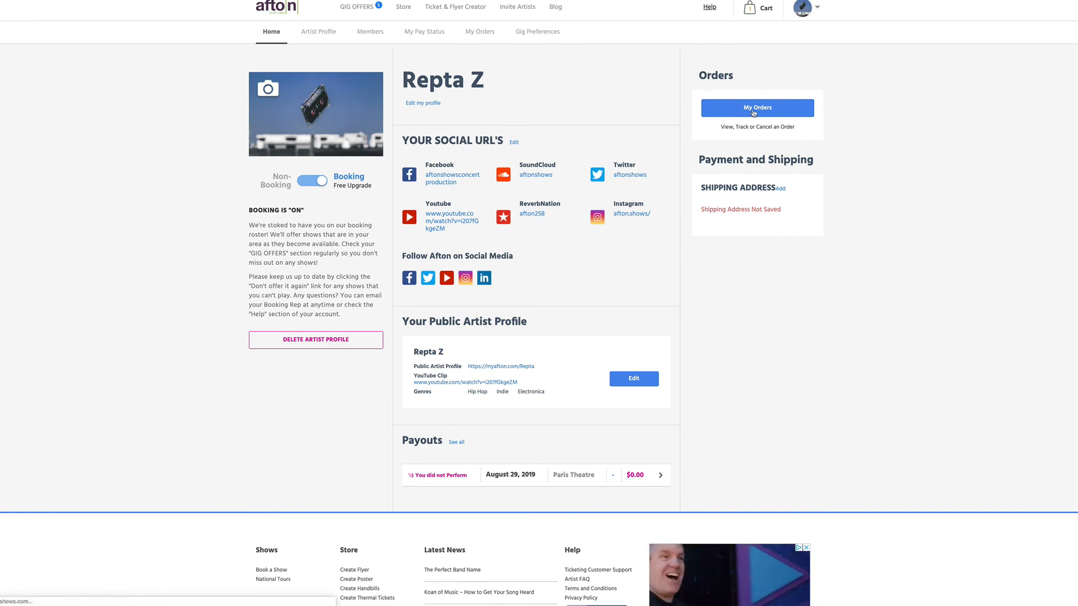
left_click(756, 107)
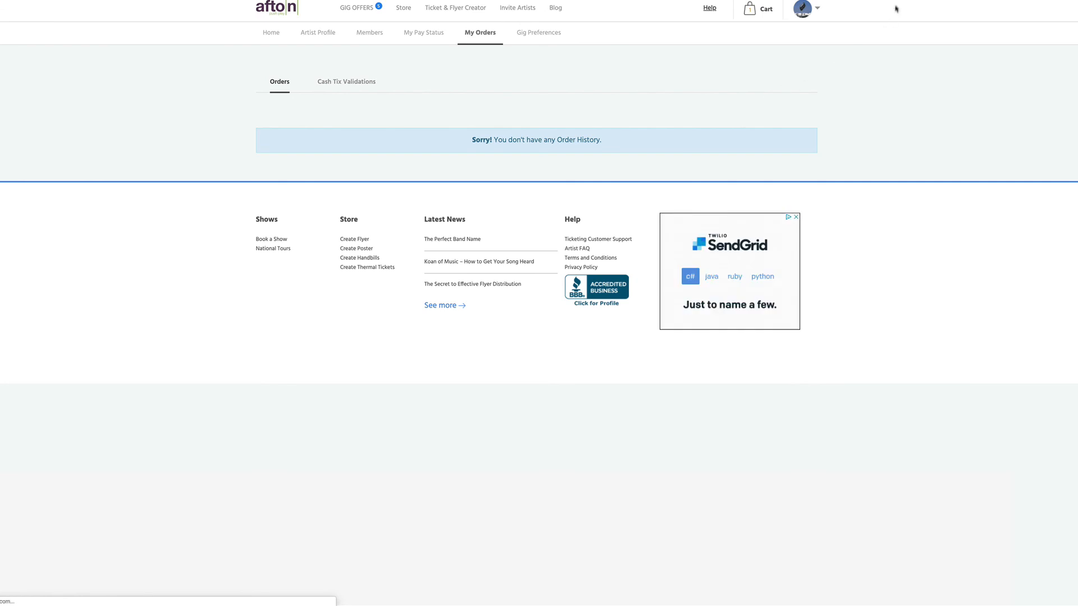